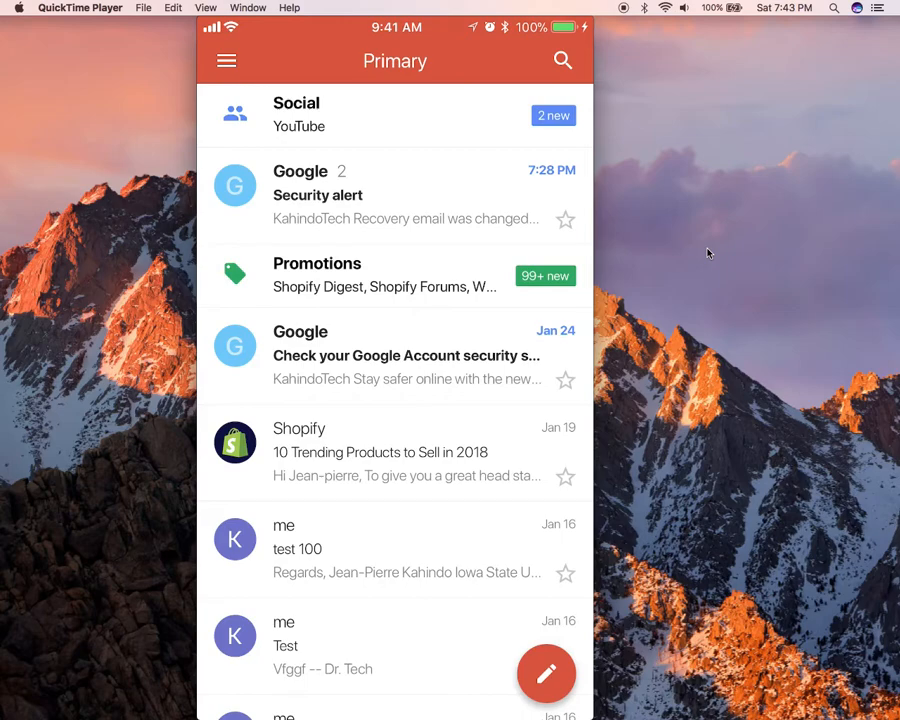
# Leave the inbox via the side menu and reach Gmail Settings toward Google My Account
pyautogui.click(226, 60)
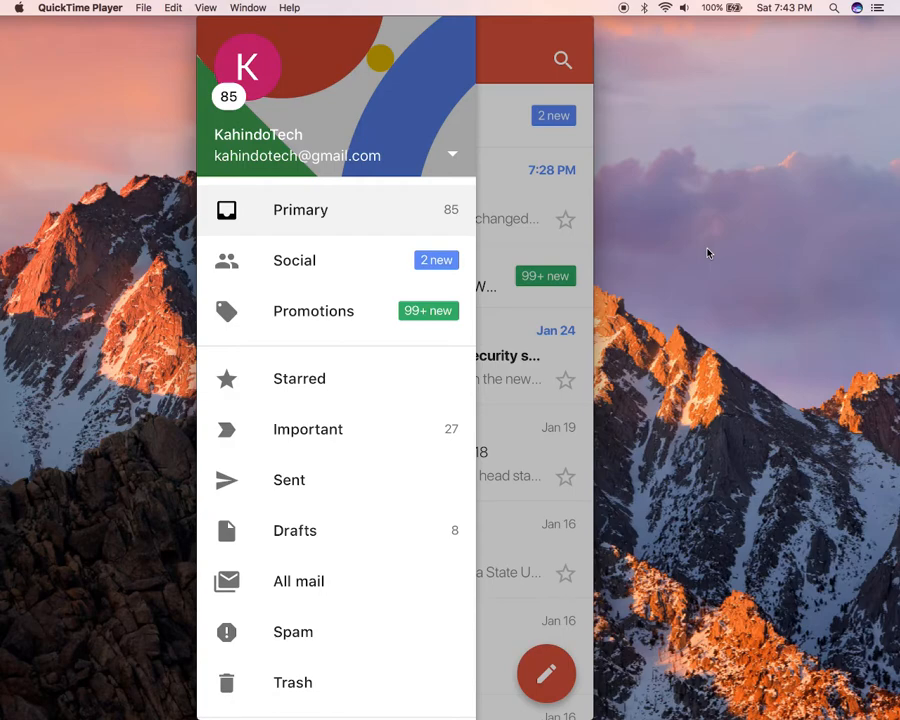
pyautogui.scroll(-3)
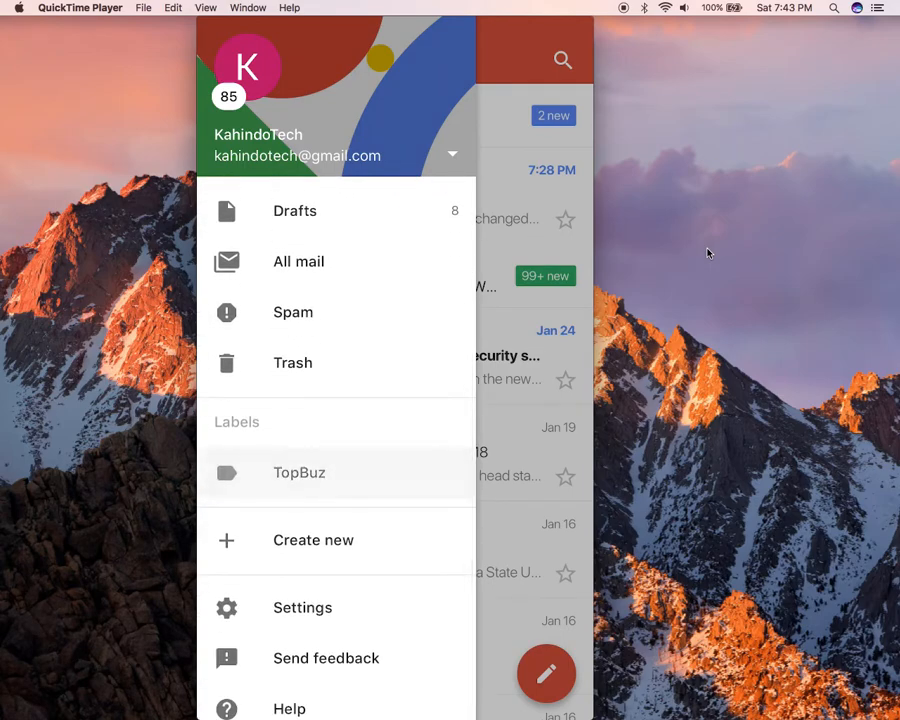
pyautogui.scroll(3)
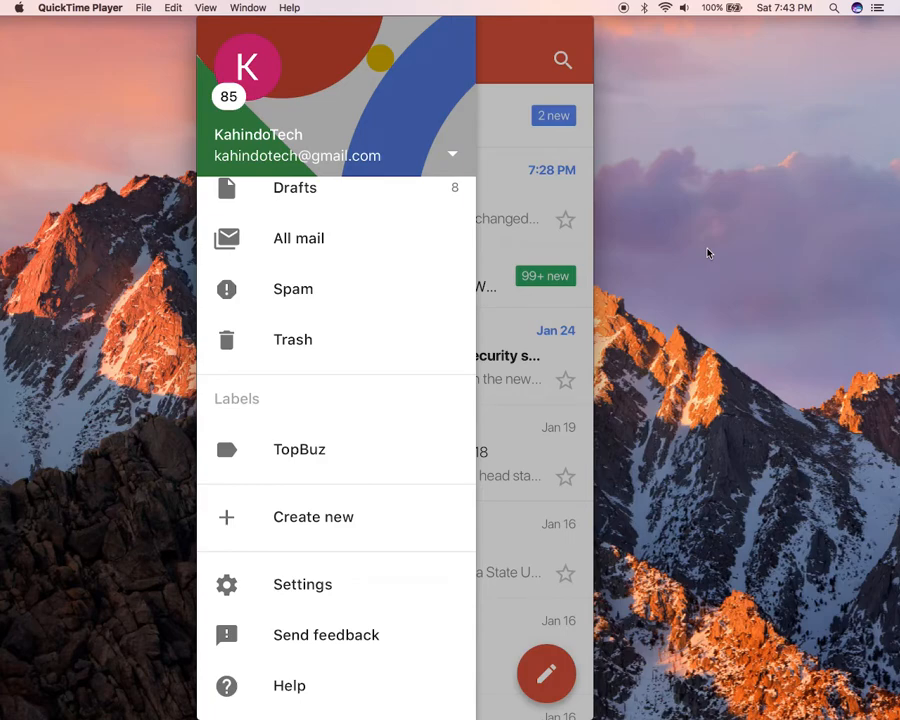
pyautogui.click(302, 584)
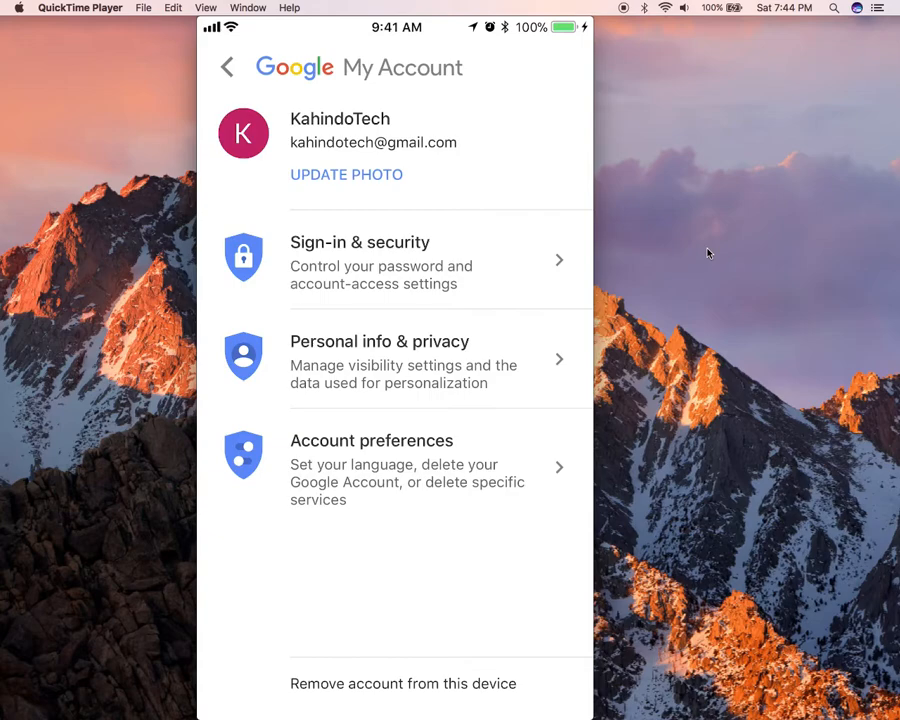
# Enter Sign-in & security and bring the Recovery email row into view
pyautogui.click(380, 360)
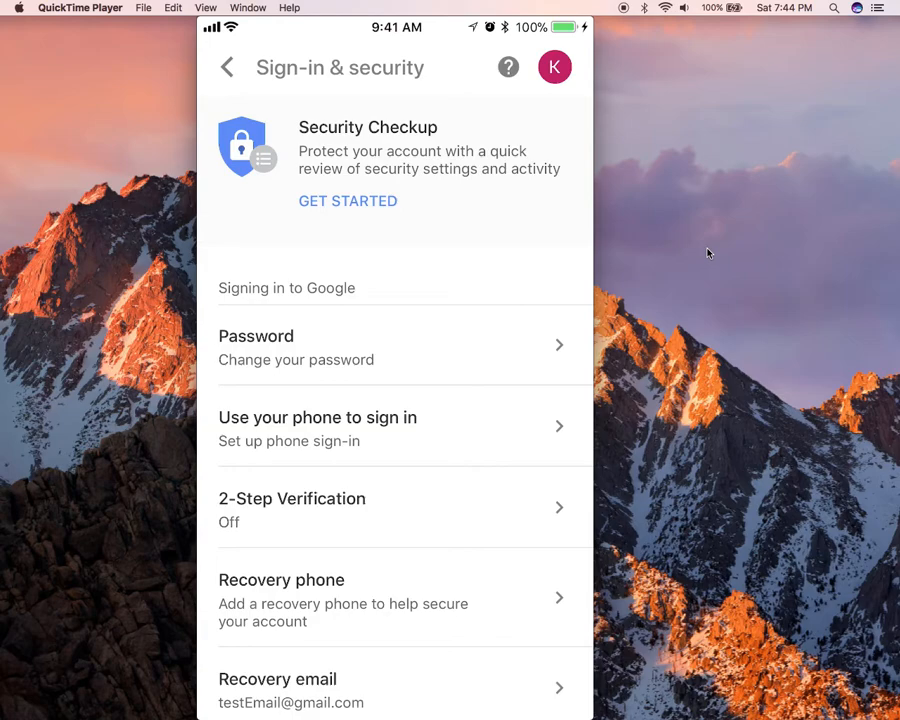
pyautogui.scroll(-3)
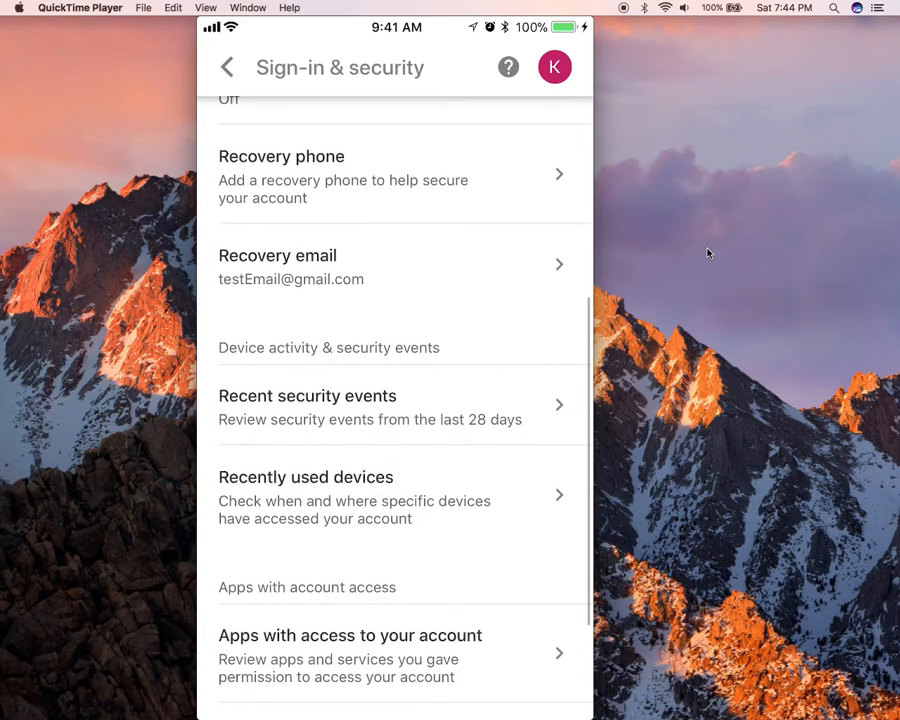
pyautogui.scroll(3)
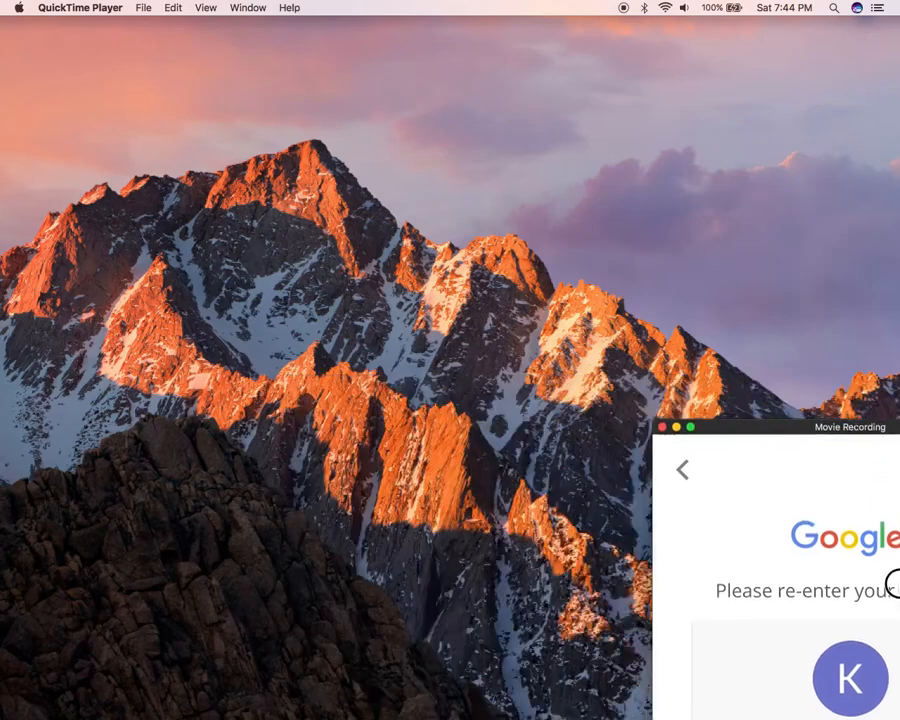
# Select Recovery email and verify identity by re-entering the account password
pyautogui.click(660, 428)
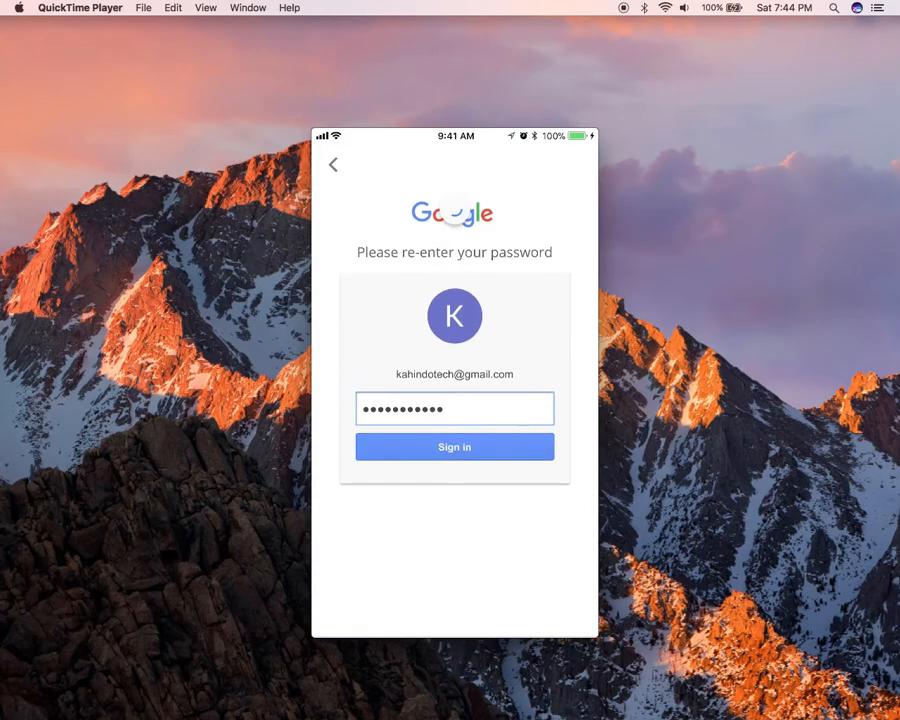
pyautogui.click(454, 448)
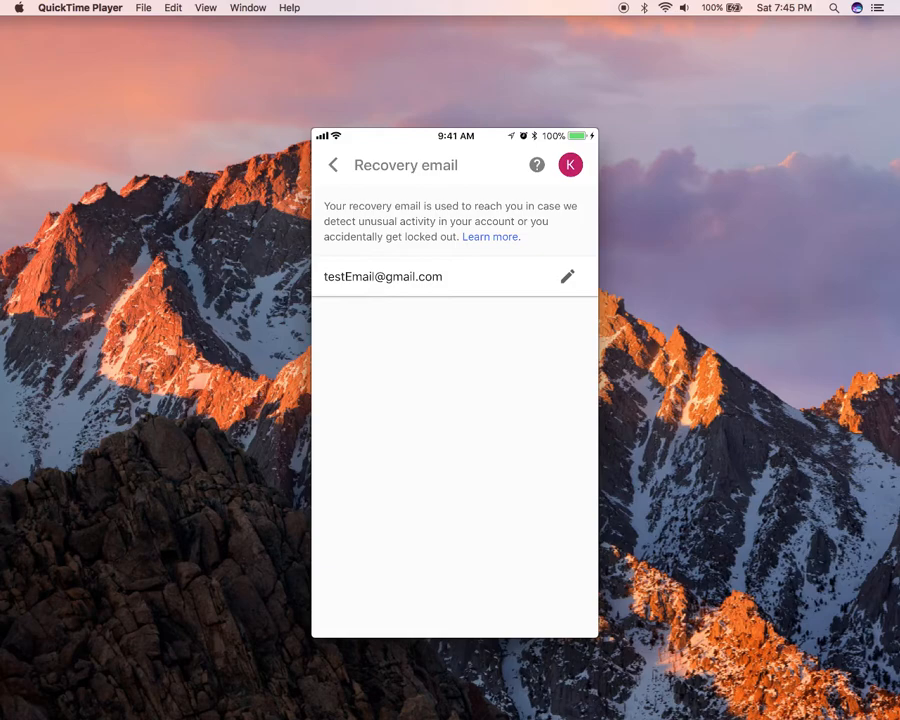
pyautogui.click(568, 276)
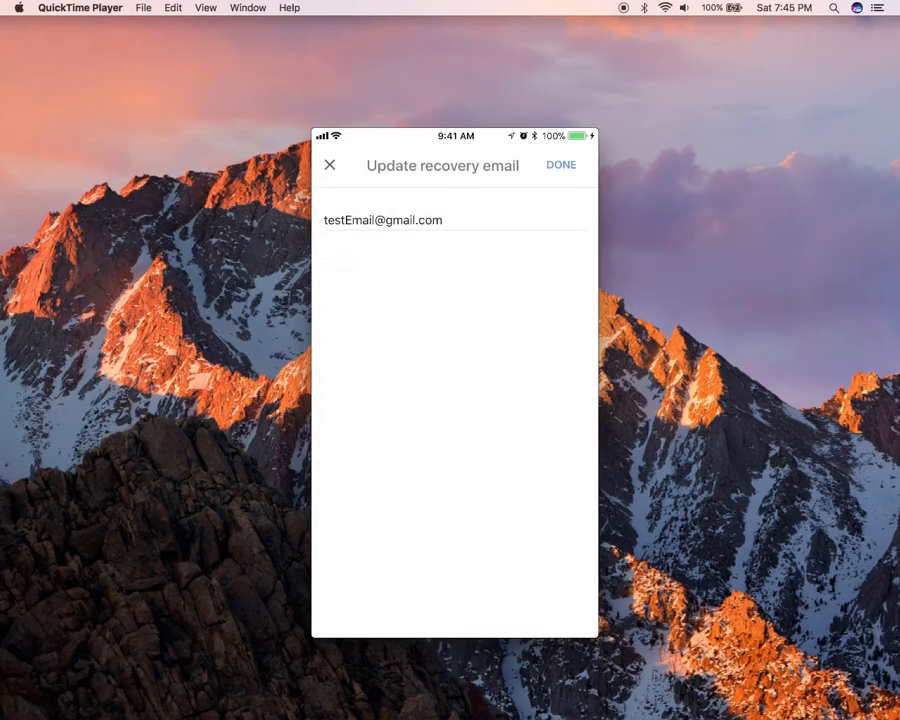
pyautogui.click(382, 220)
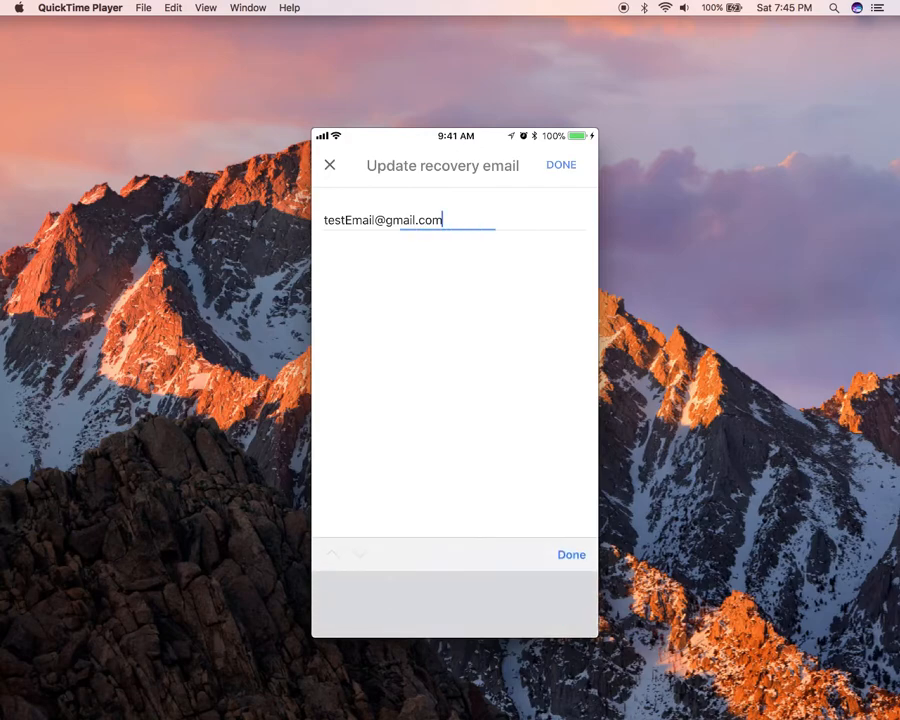
pyautogui.click(440, 220)
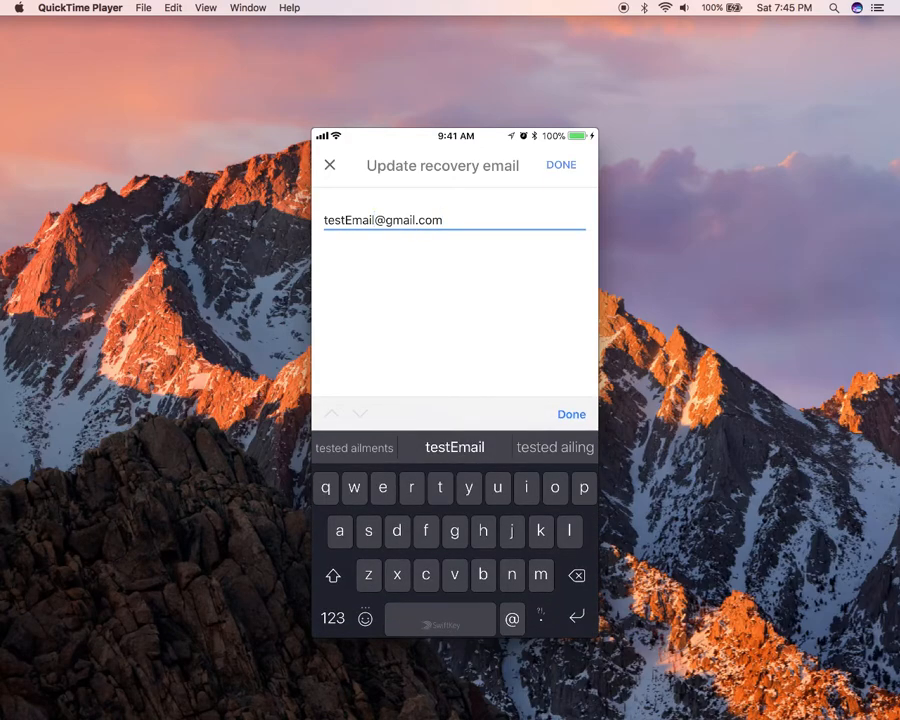
pyautogui.click(382, 220)
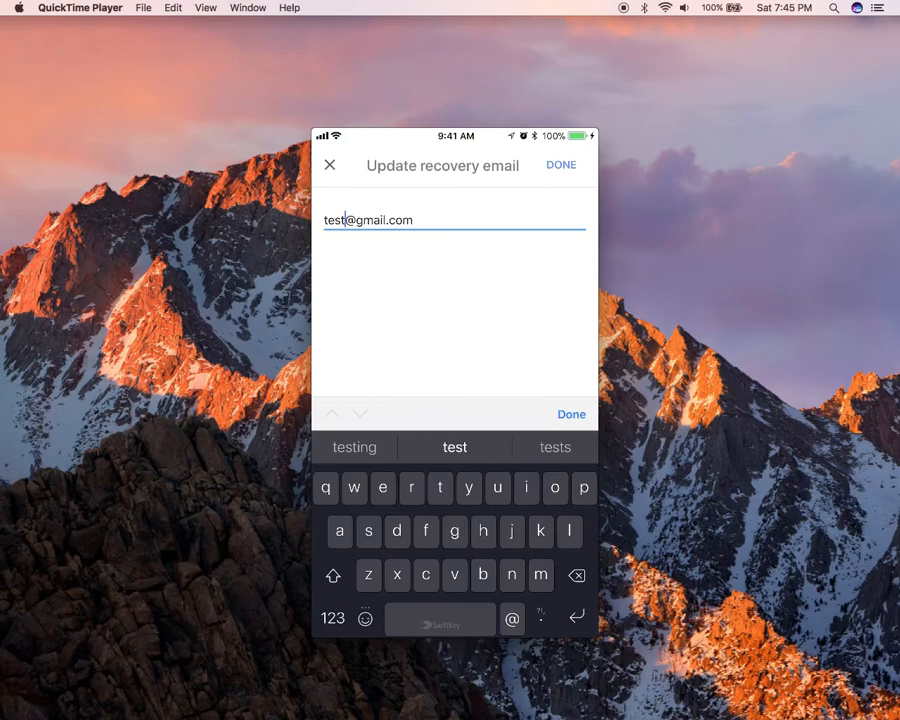
pyautogui.click(560, 164)
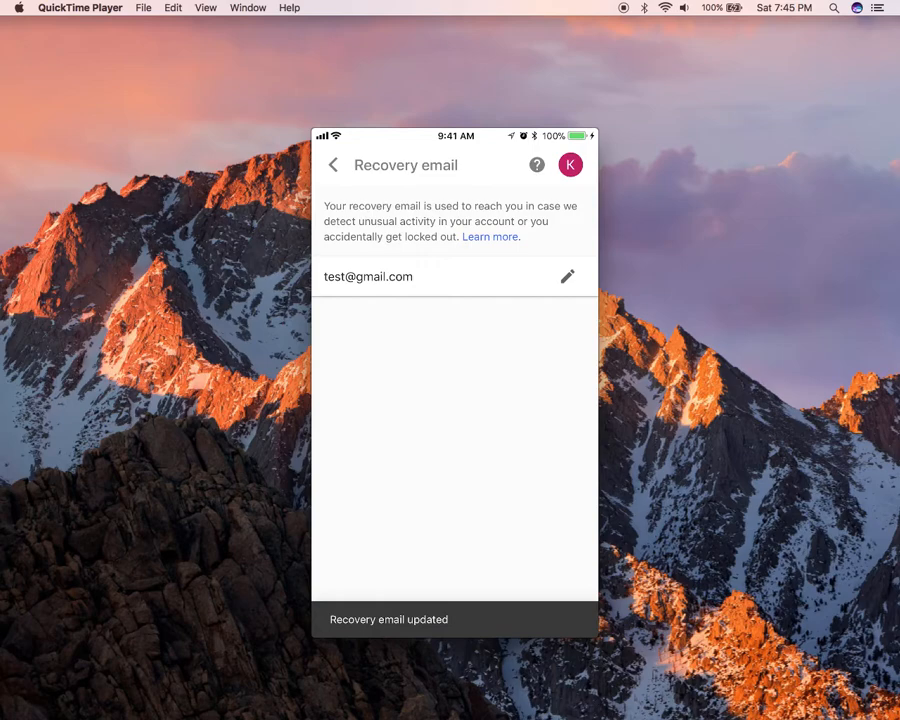